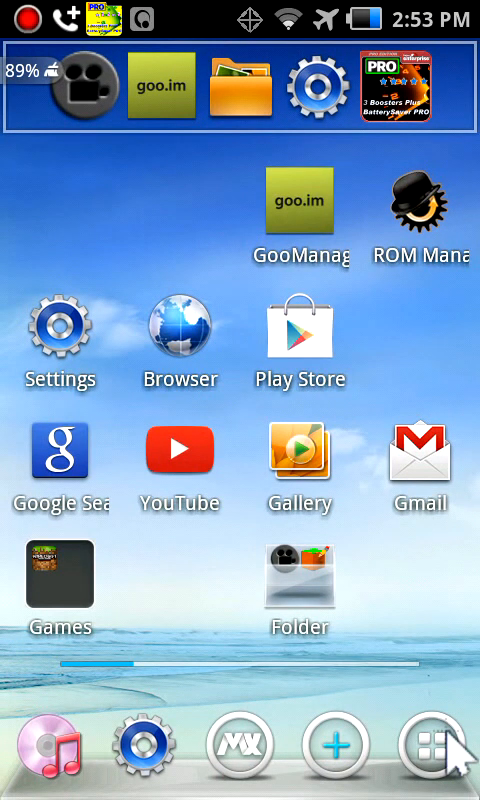
Browse the All apps list down to Basic Programs and launch Memo.
click(446, 748)
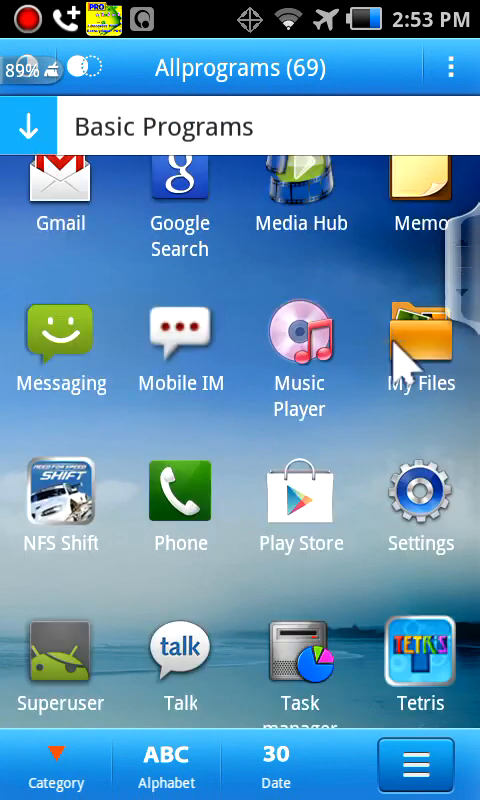
scroll(down, 3)
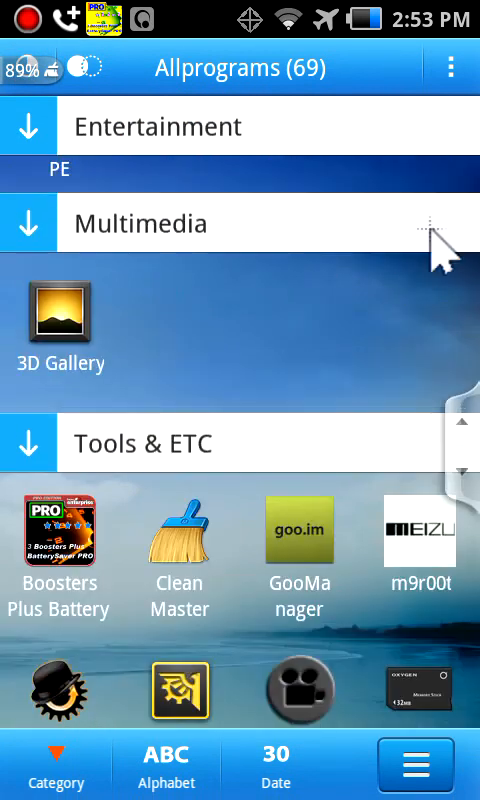
scroll(down, 3)
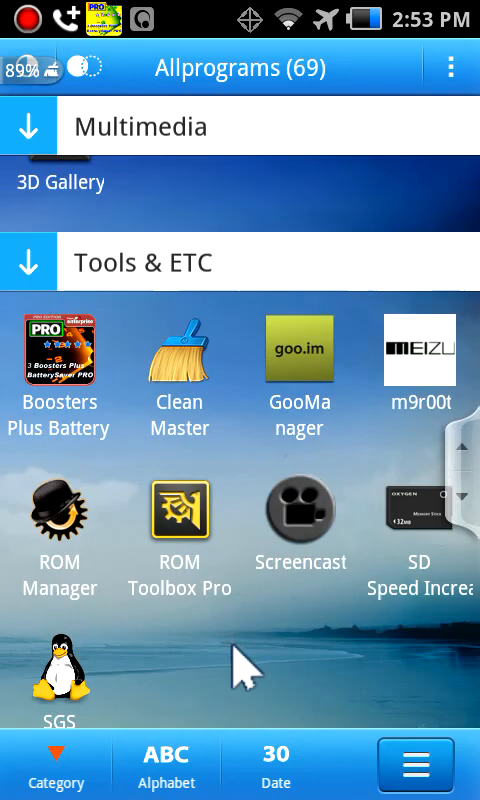
scroll(up, 3)
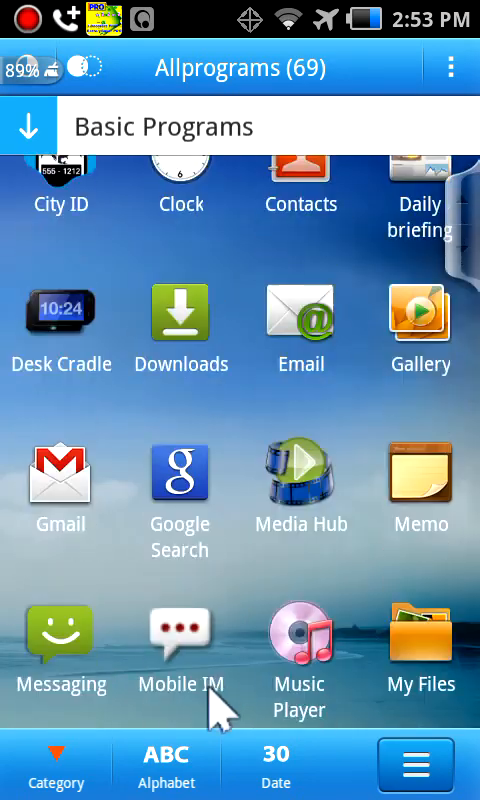
click(419, 480)
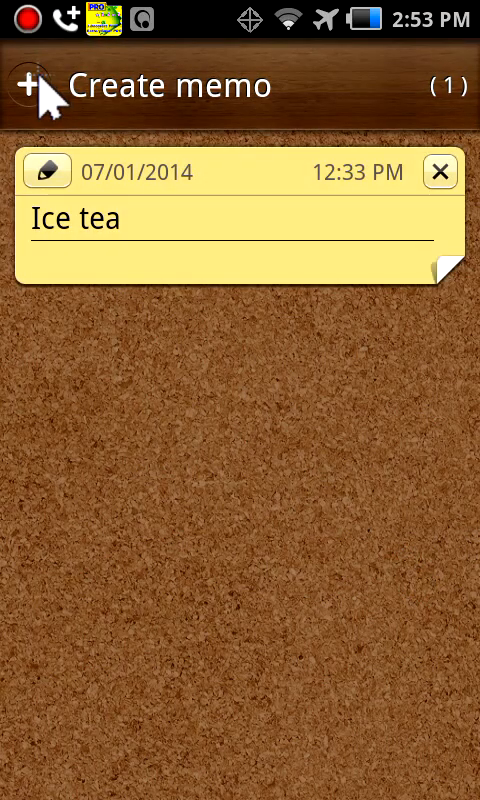
Create a new memo and type '0-Click Root' into its note lines.
click(32, 84)
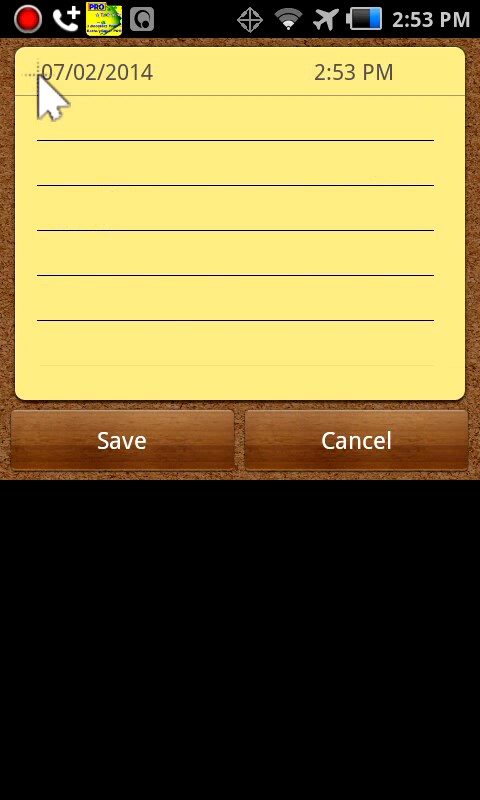
click(230, 170)
text(0-)
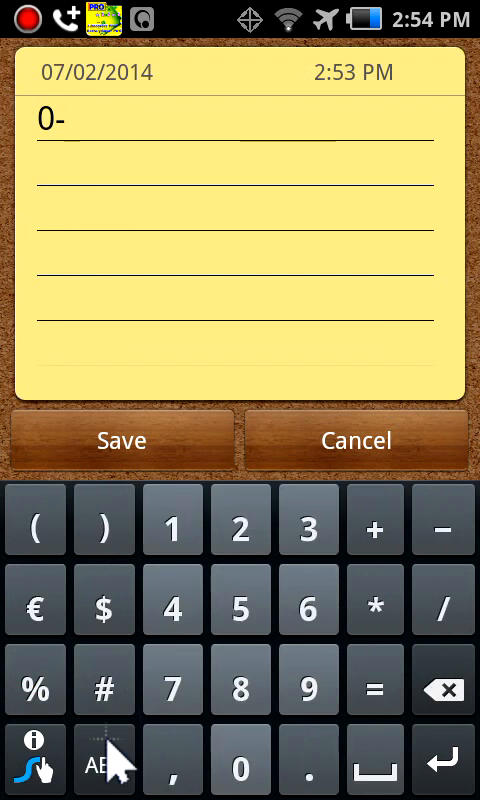
click(101, 763)
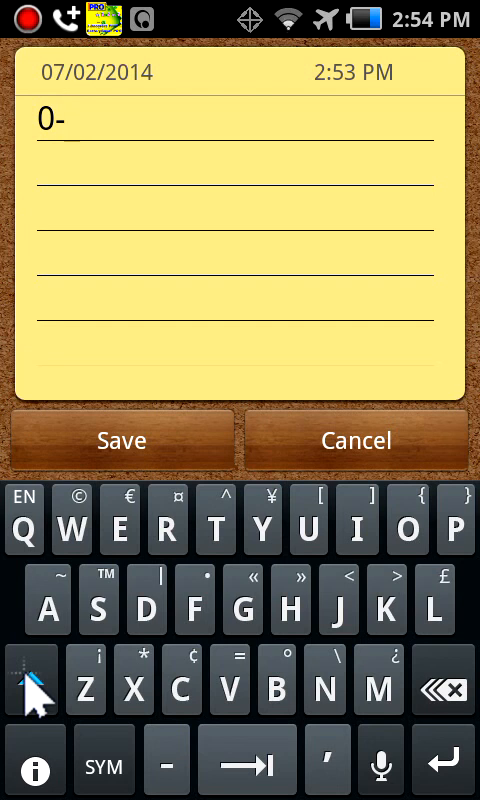
click(177, 691)
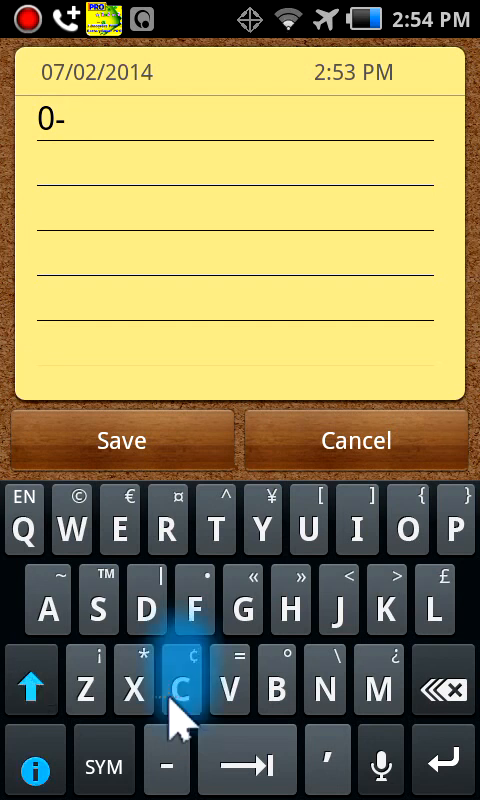
text(Click Roo)
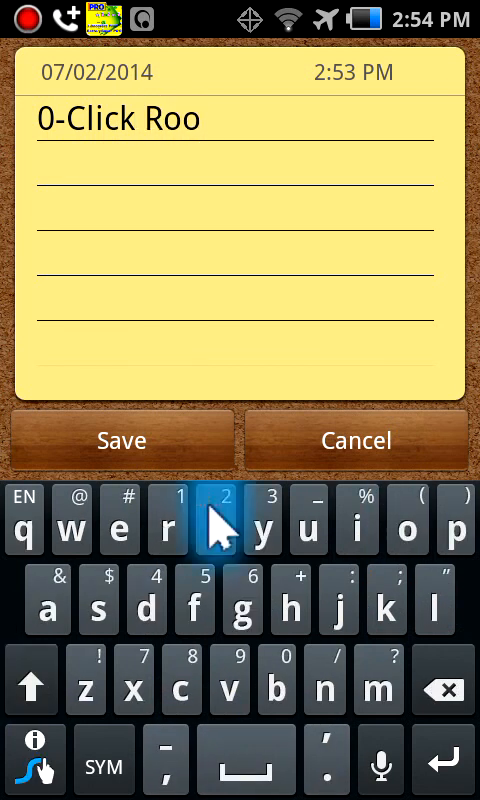
text(t)
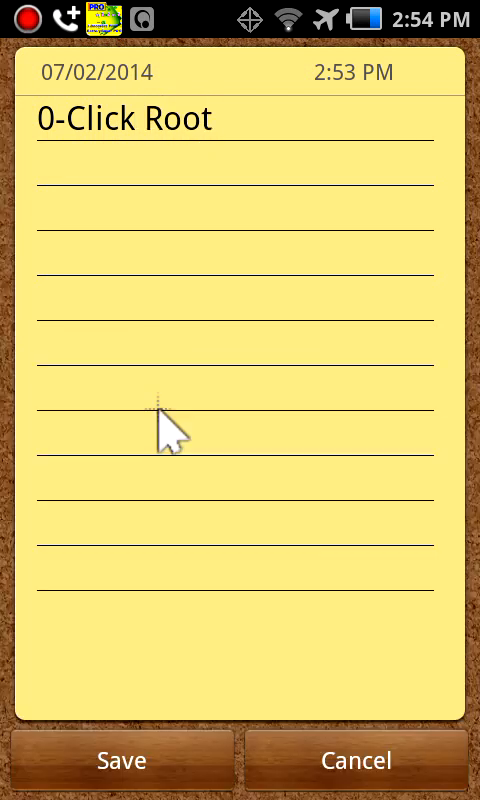
Save the '0-Click Root' memo, then return home and open Recent apps.
click(120, 761)
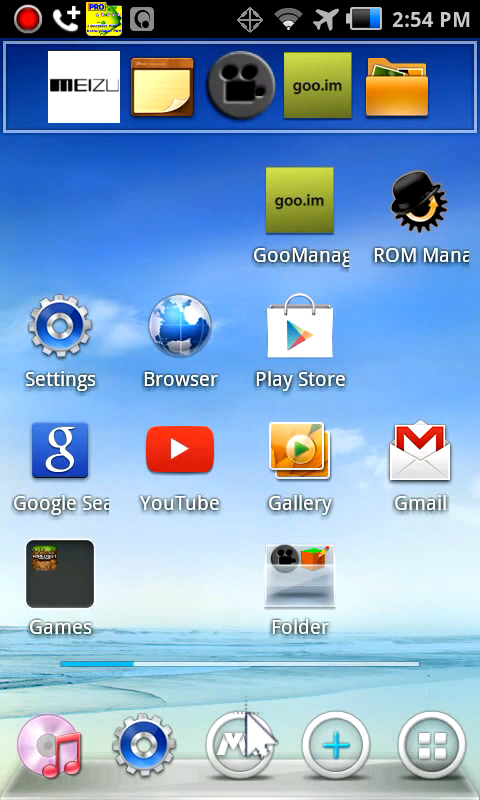
click(245, 742)
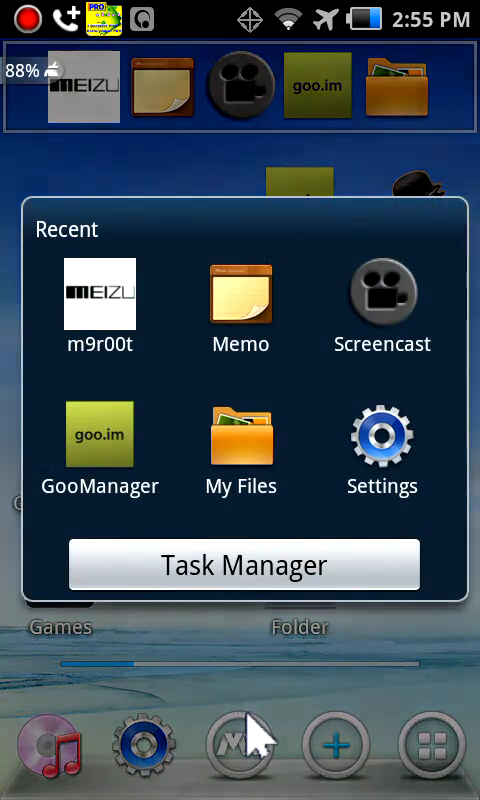